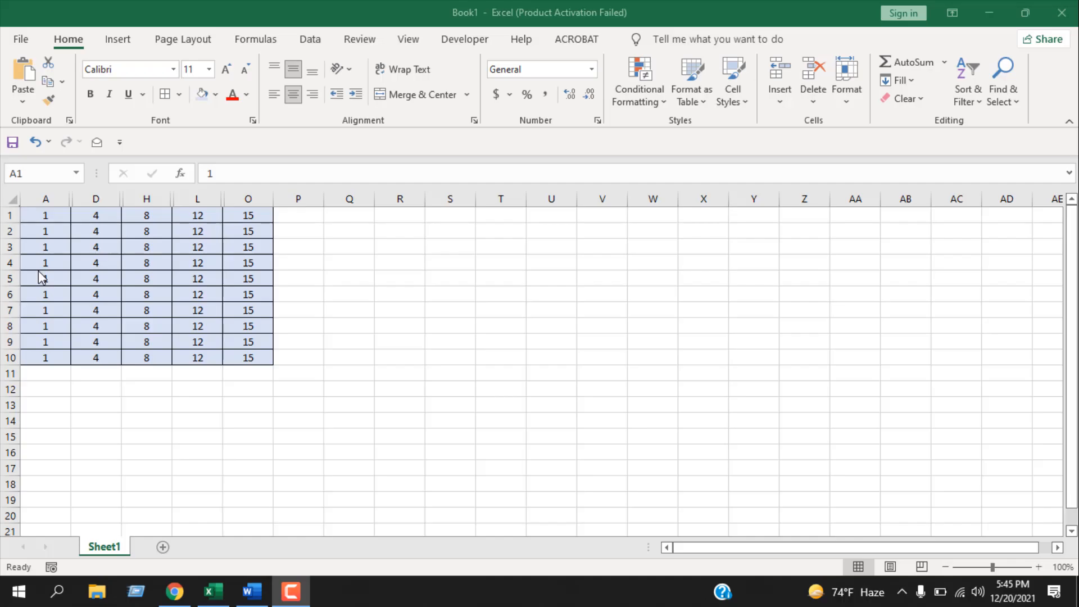
mouse_move(103, 262)
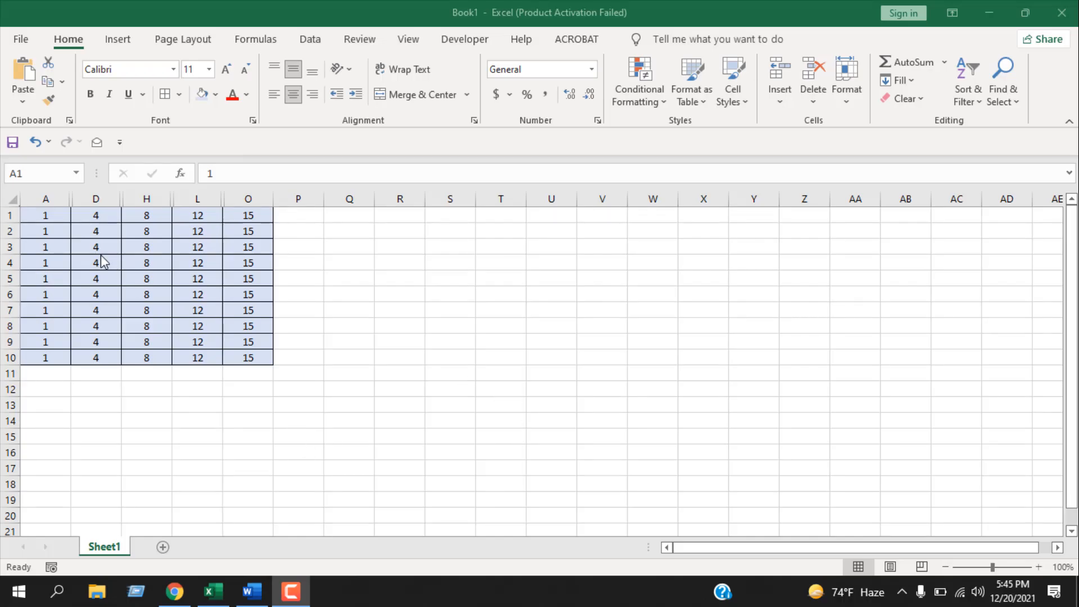
mouse_move(134, 208)
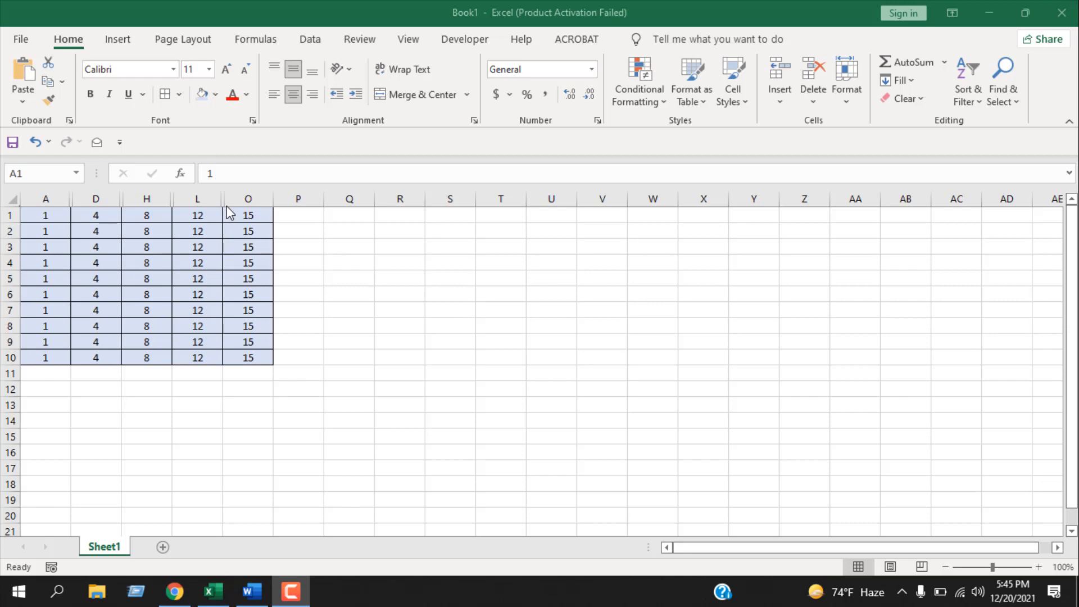
mouse_move(74, 212)
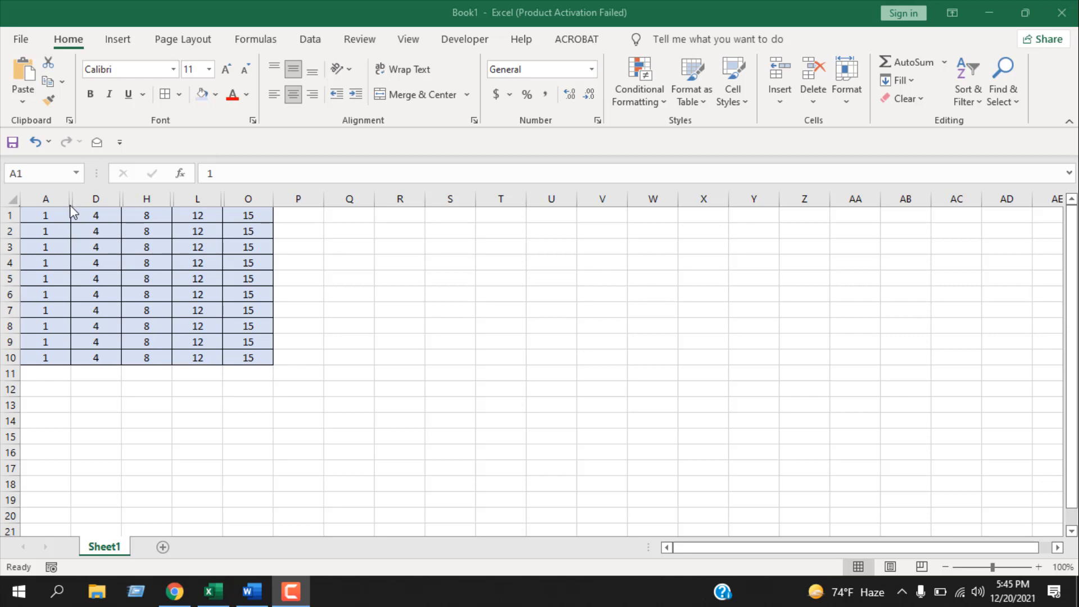
mouse_move(411, 208)
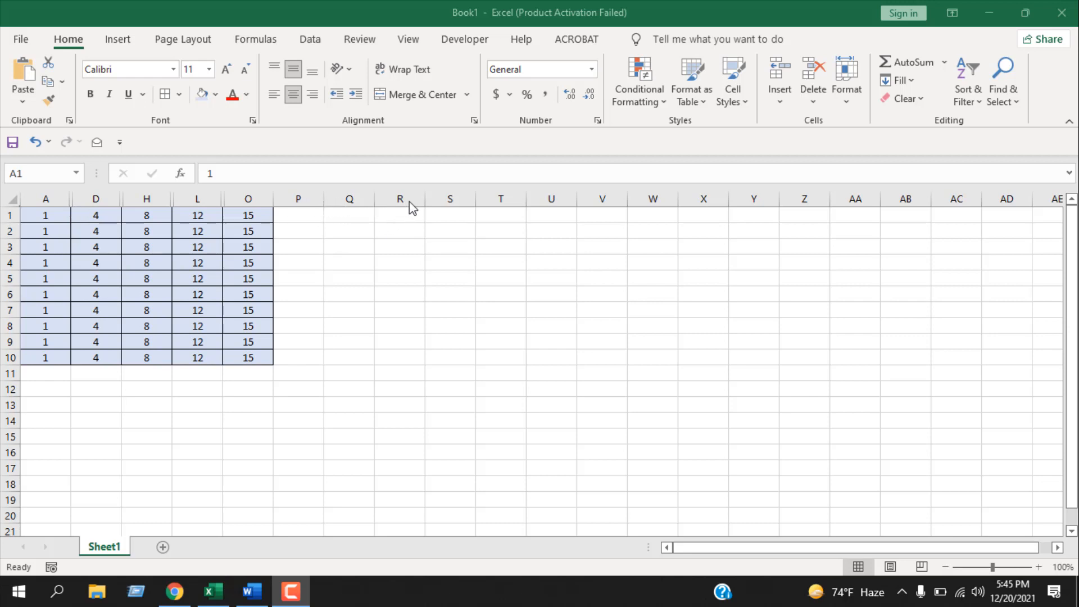
mouse_move(480, 212)
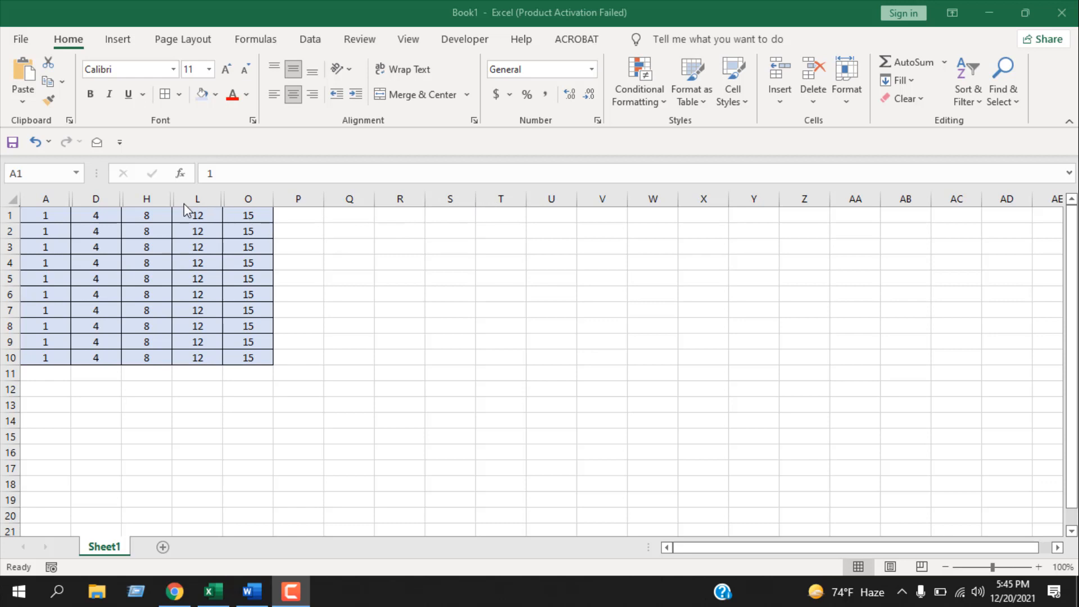
mouse_move(76, 214)
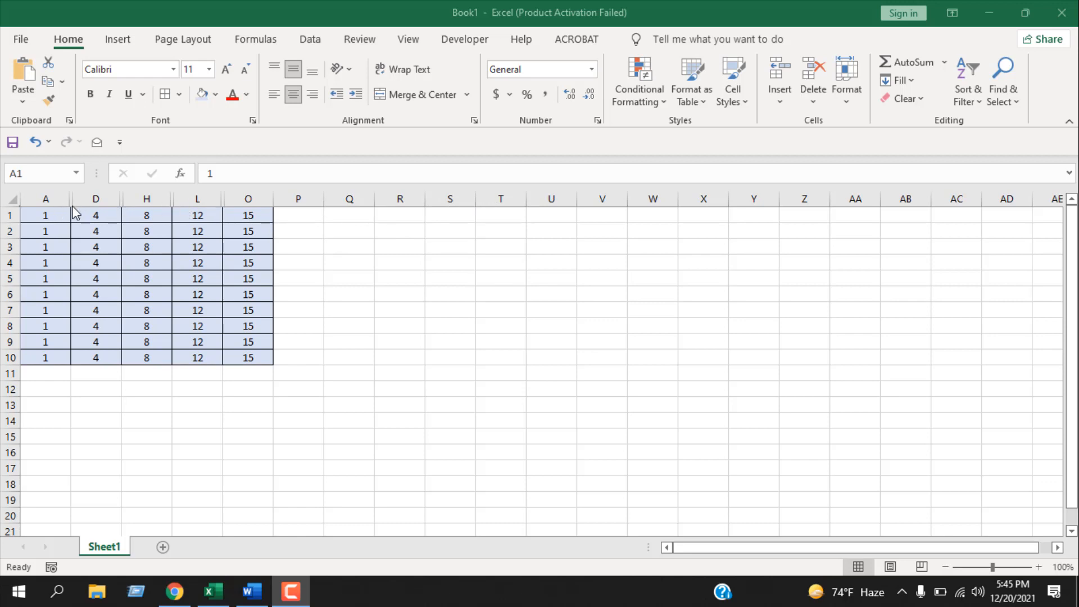
mouse_move(103, 210)
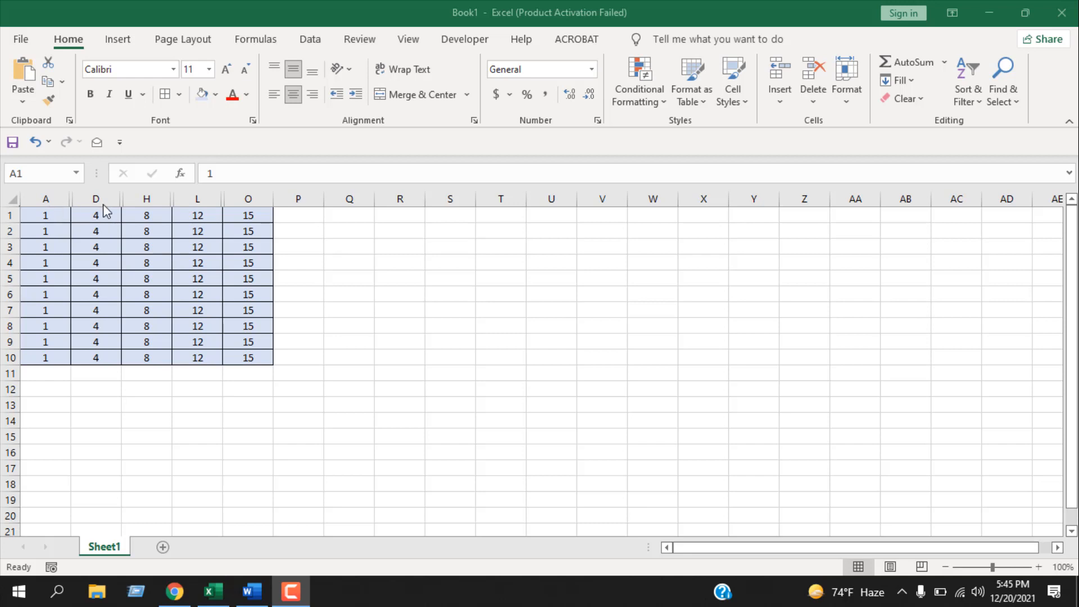
mouse_move(40, 218)
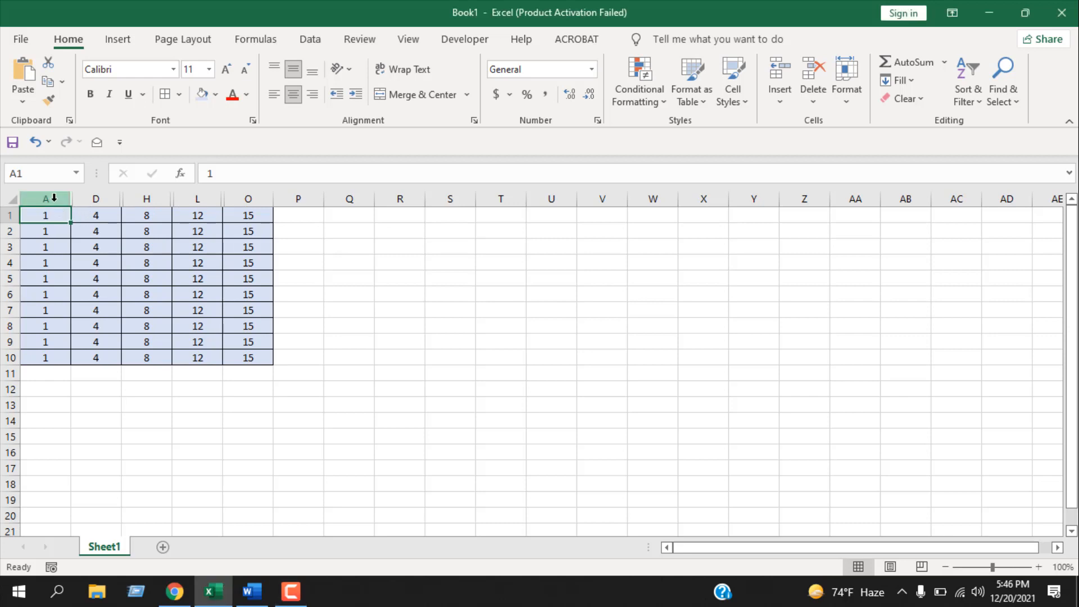
Step: Unhide columns B and C by selecting A through D and using Format > Hide & Unhide > Unhide Columns
click(197, 405)
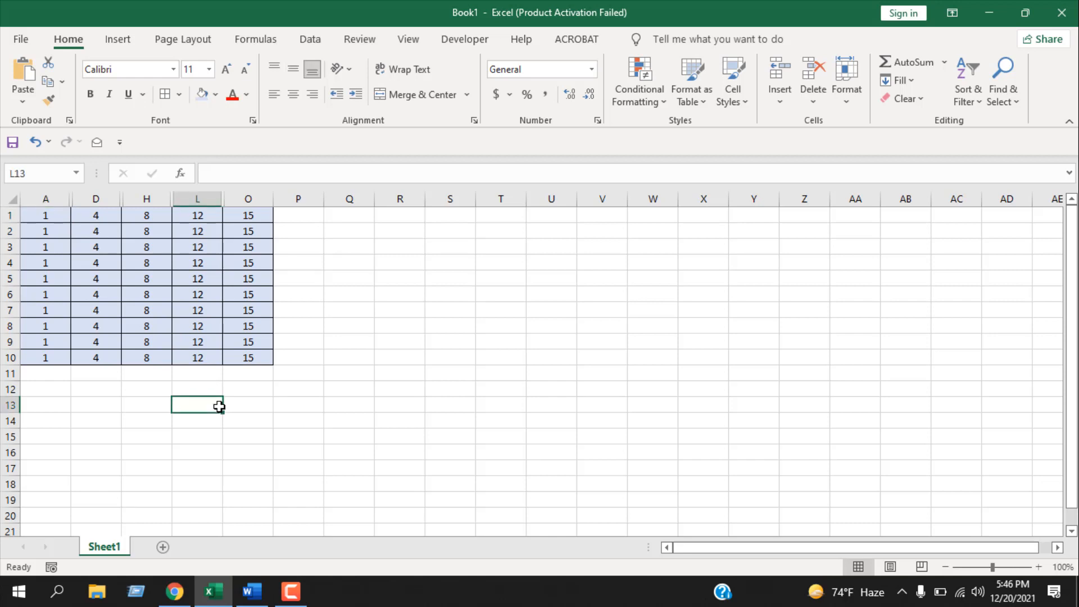
click(45, 199)
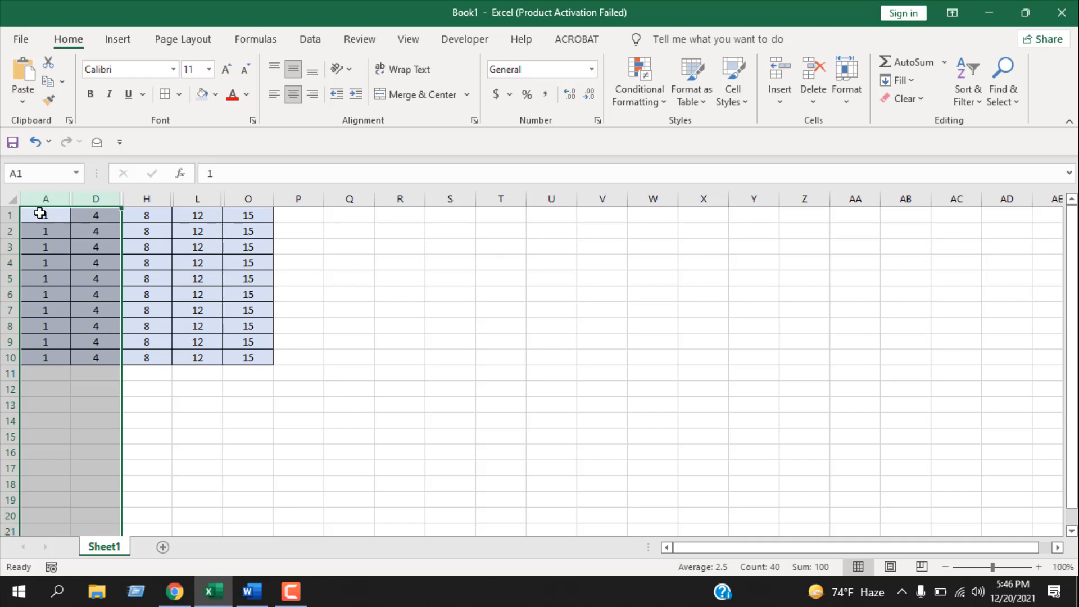
mouse_move(61, 241)
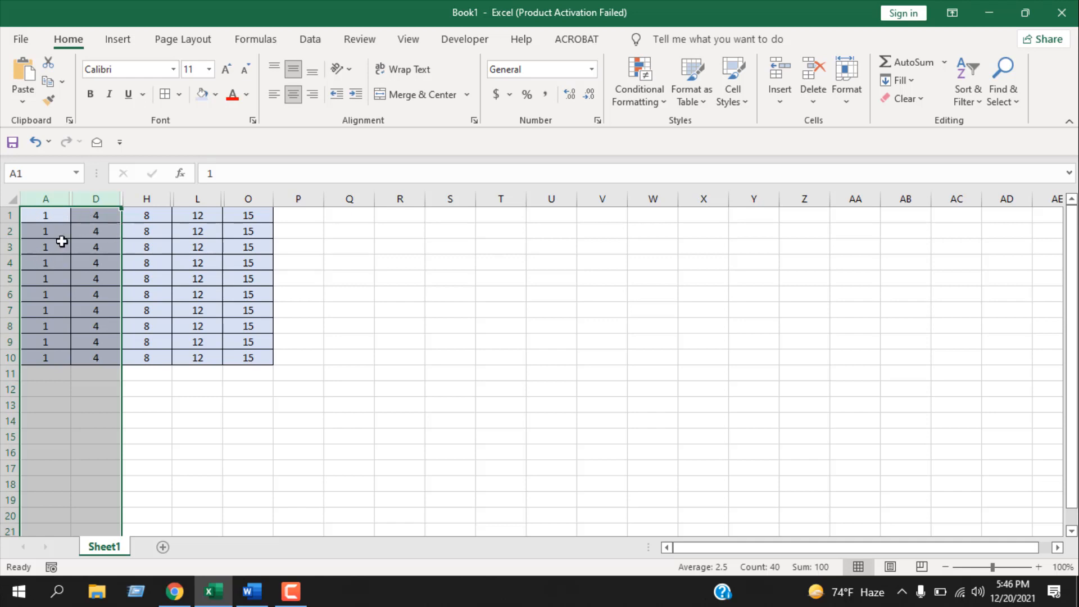
mouse_move(45, 199)
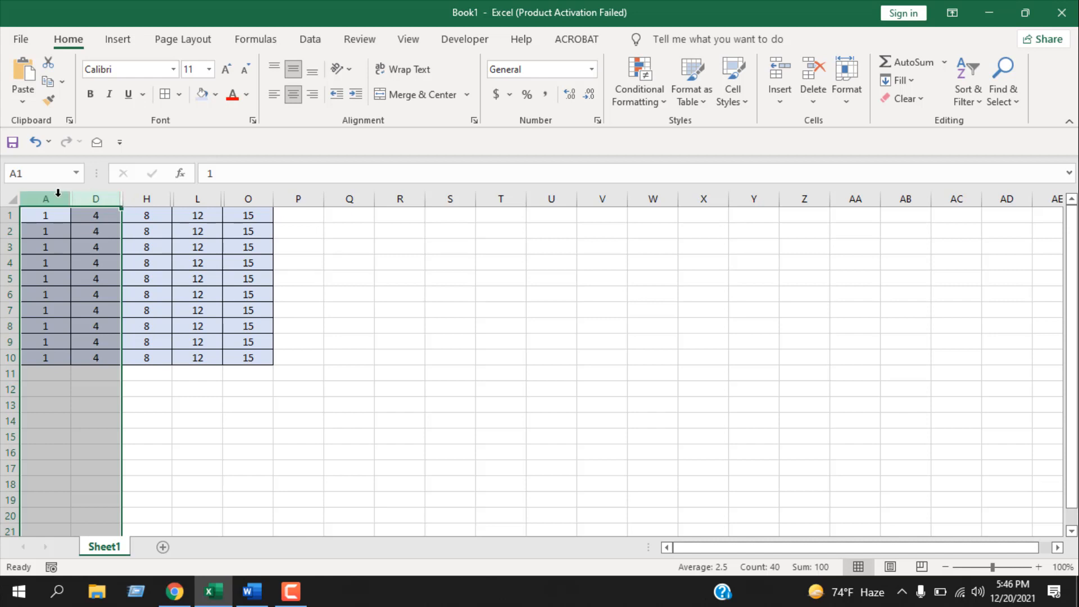
mouse_move(65, 199)
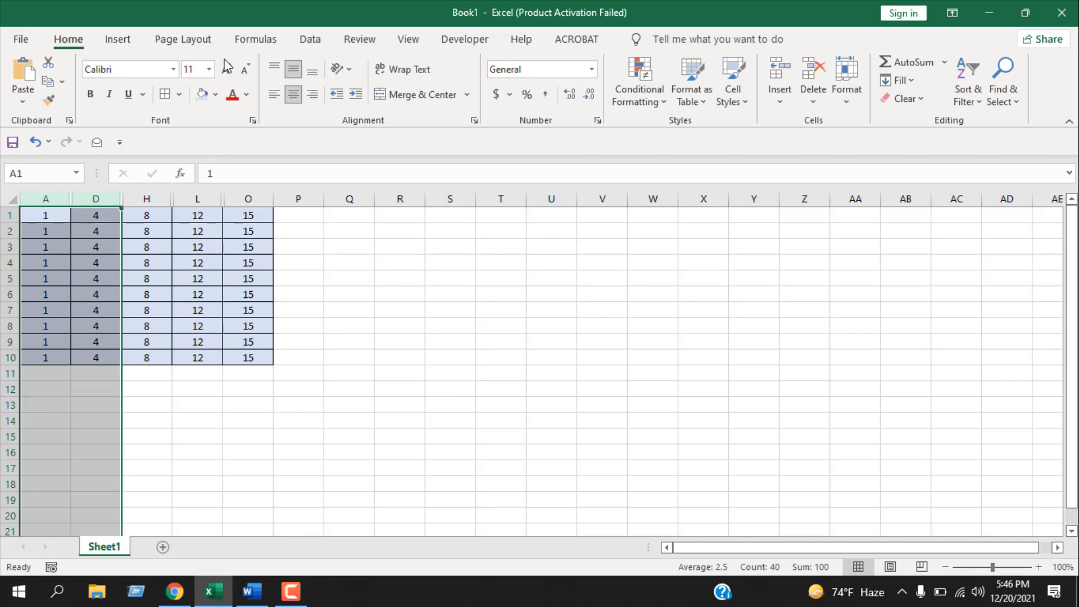
mouse_move(873, 114)
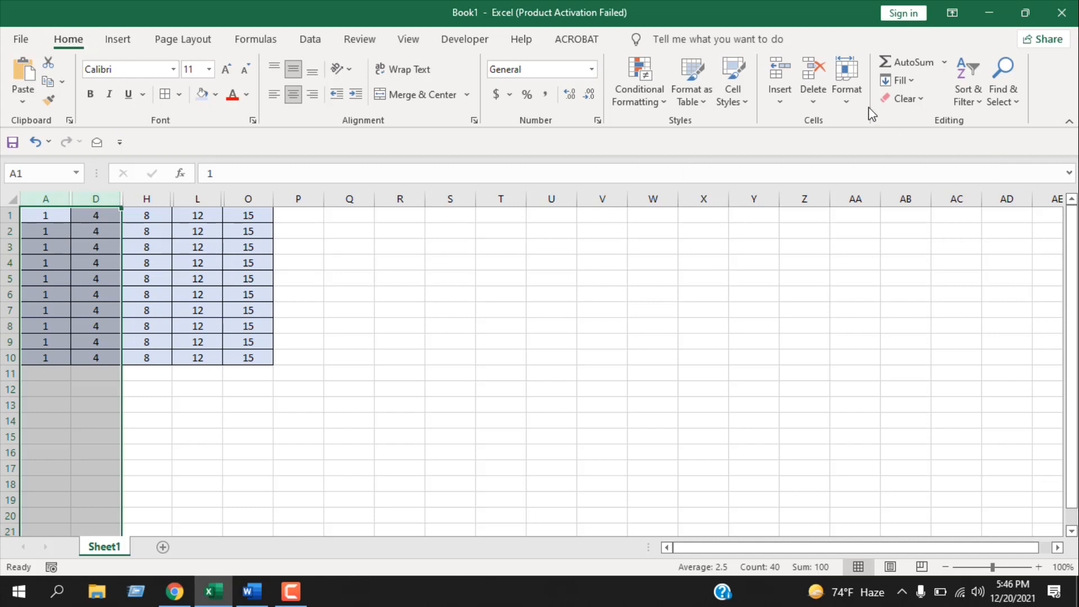
click(846, 80)
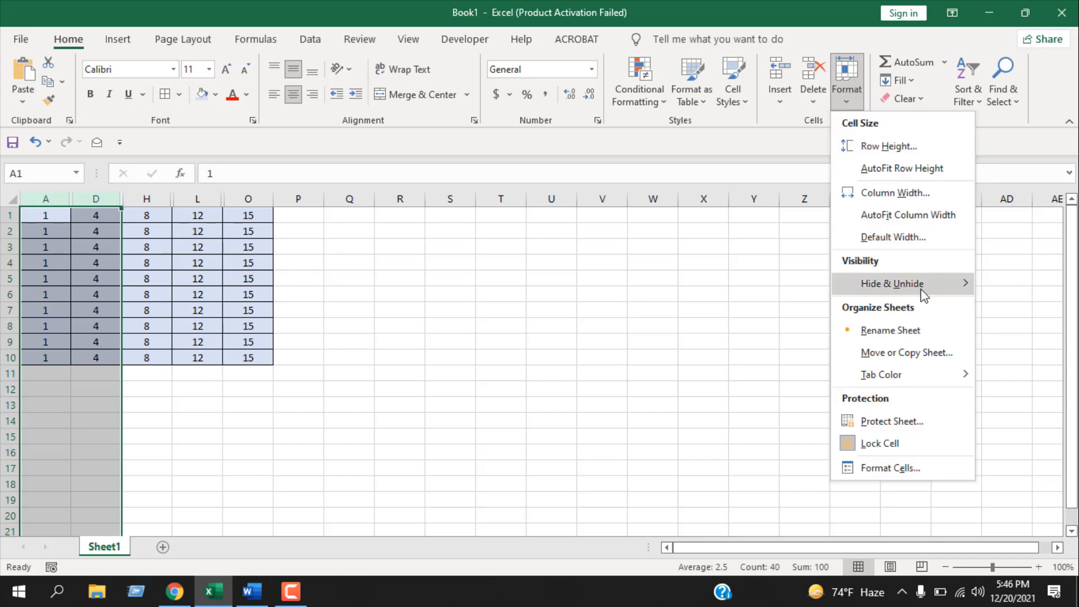
mouse_move(892, 283)
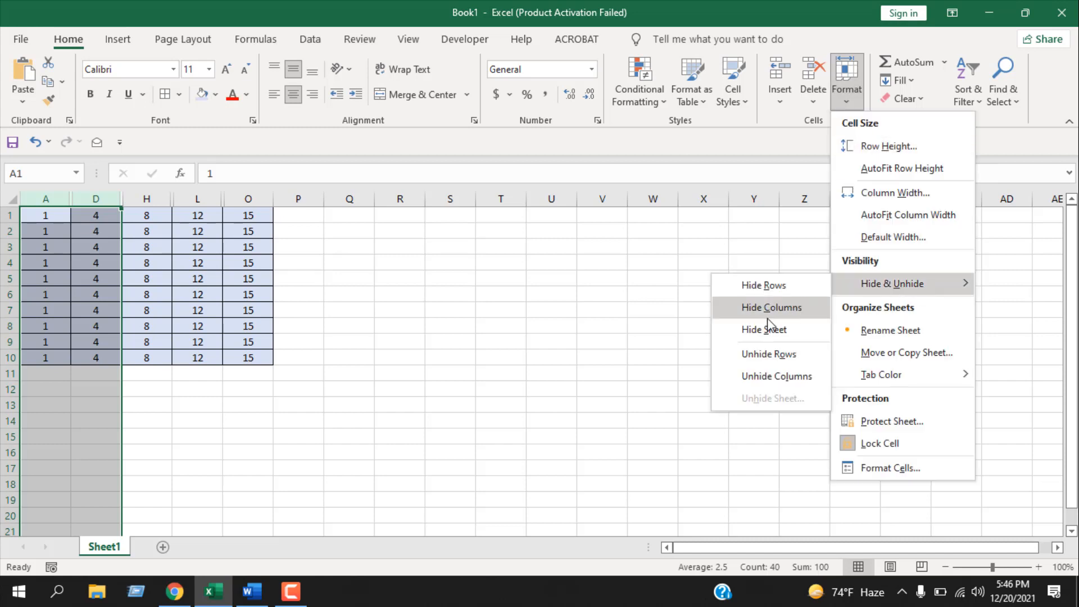
mouse_move(777, 376)
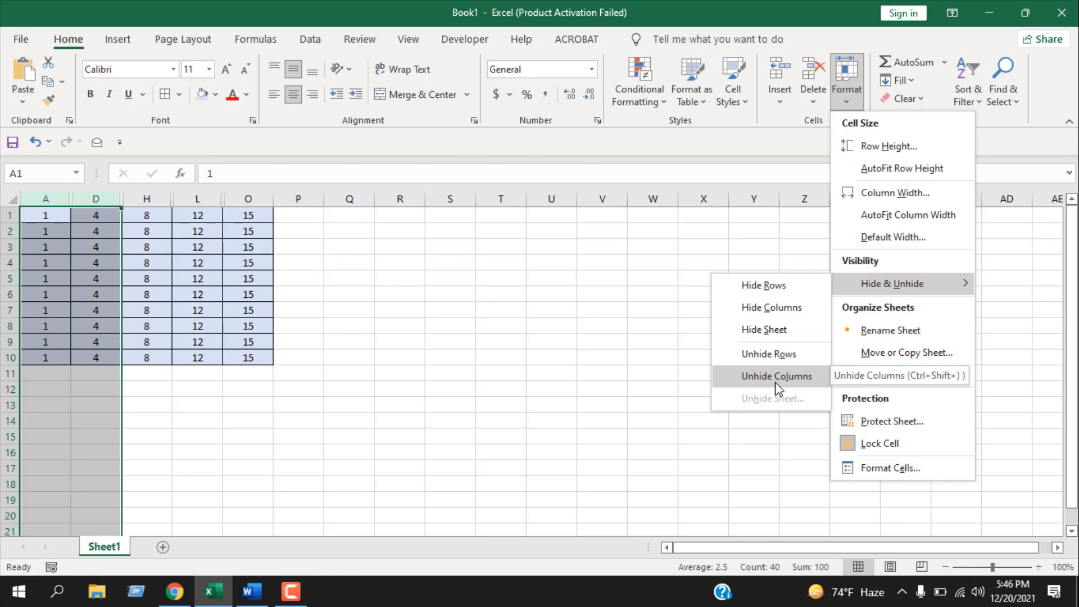
click(776, 376)
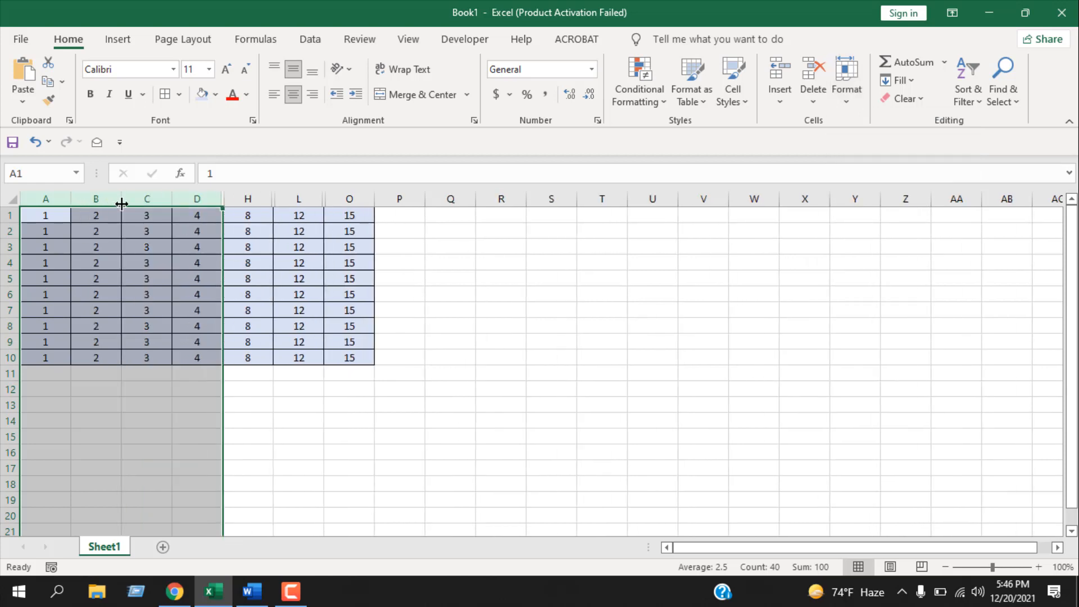
mouse_move(135, 218)
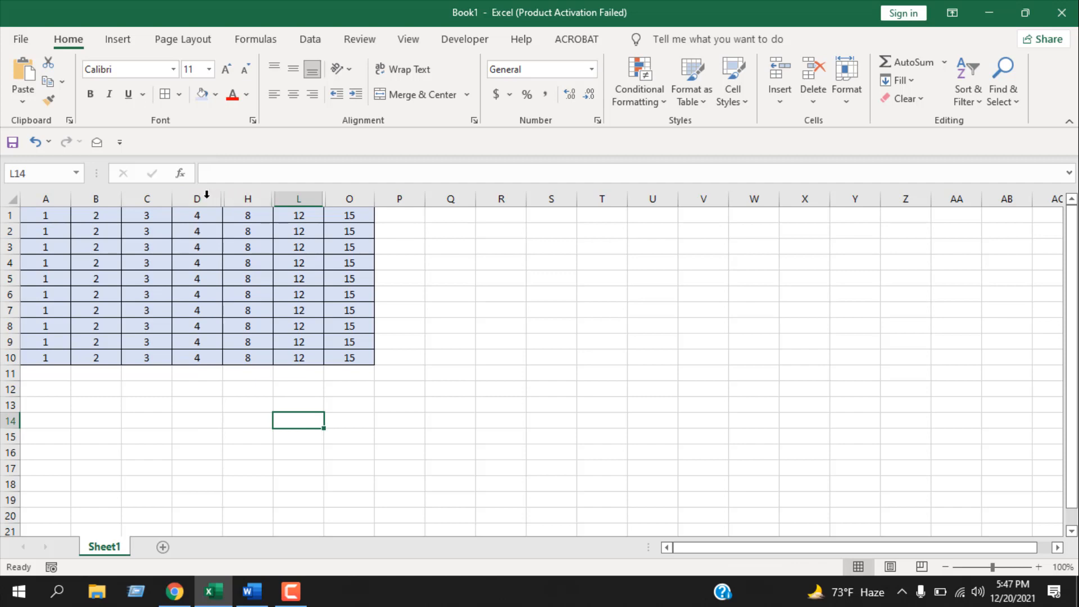
Step: Unhide columns E, F and G via the right-click Unhide command on columns D through H
drag(196, 199, 248, 198)
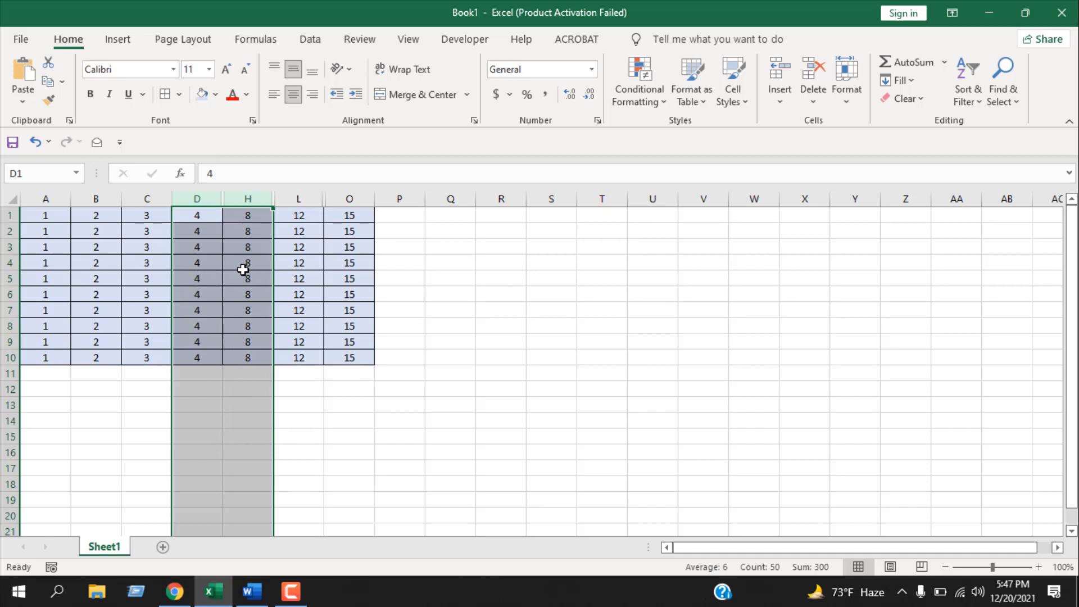
right_click(248, 263)
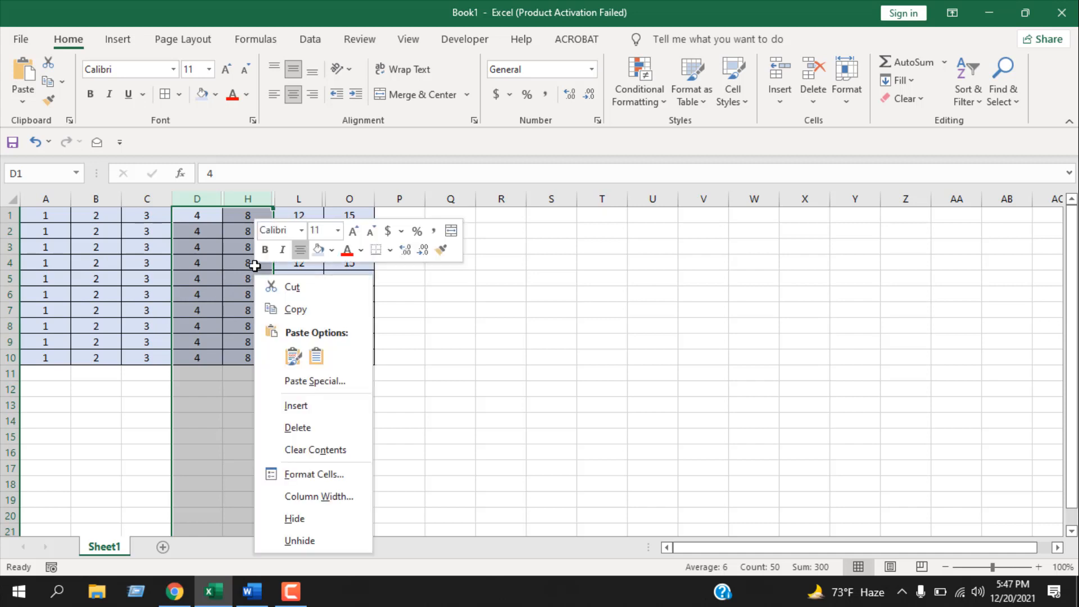
mouse_move(367, 565)
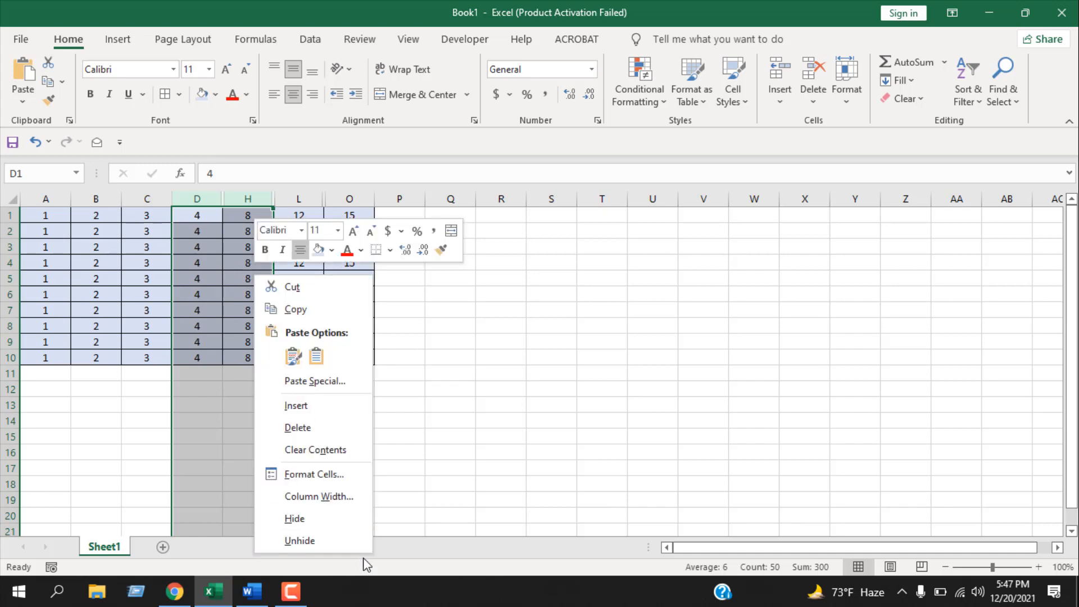
click(299, 540)
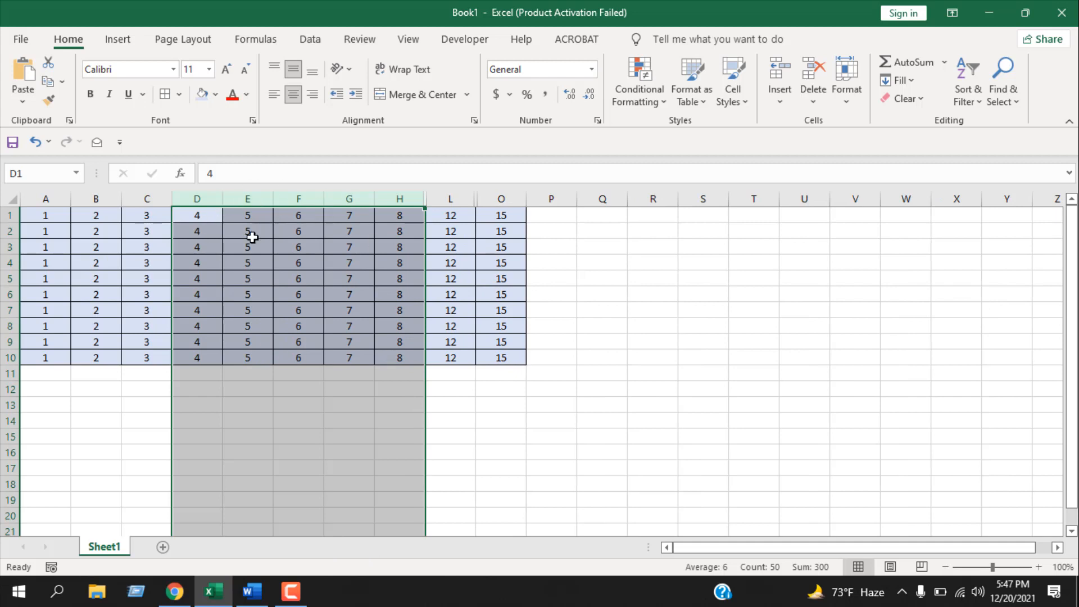
mouse_move(266, 248)
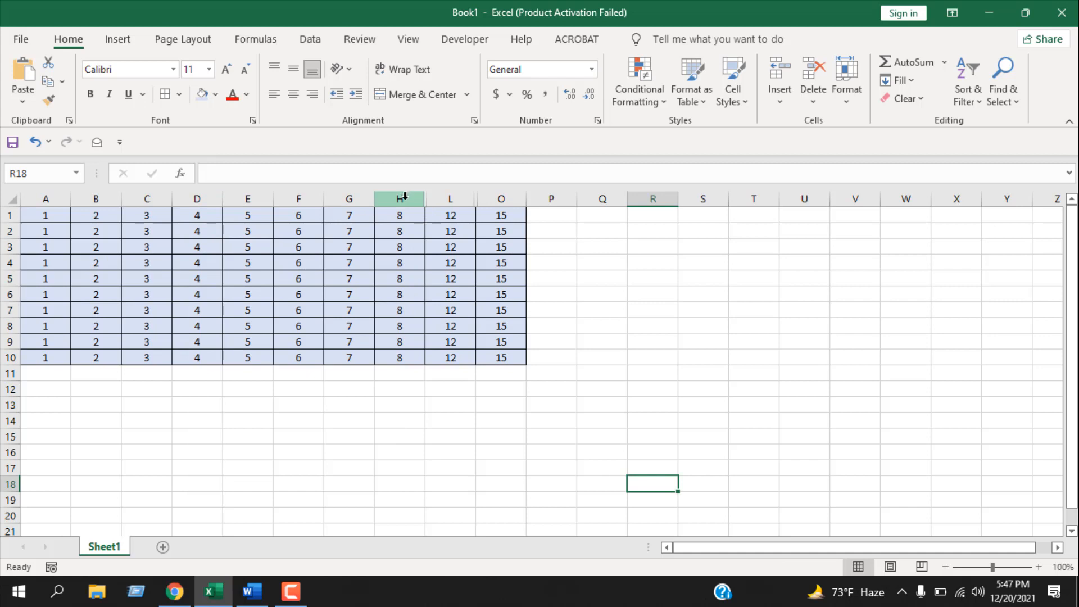
Step: Unhide columns I, J and K from the ribbon with columns H and L selected
drag(399, 199, 450, 199)
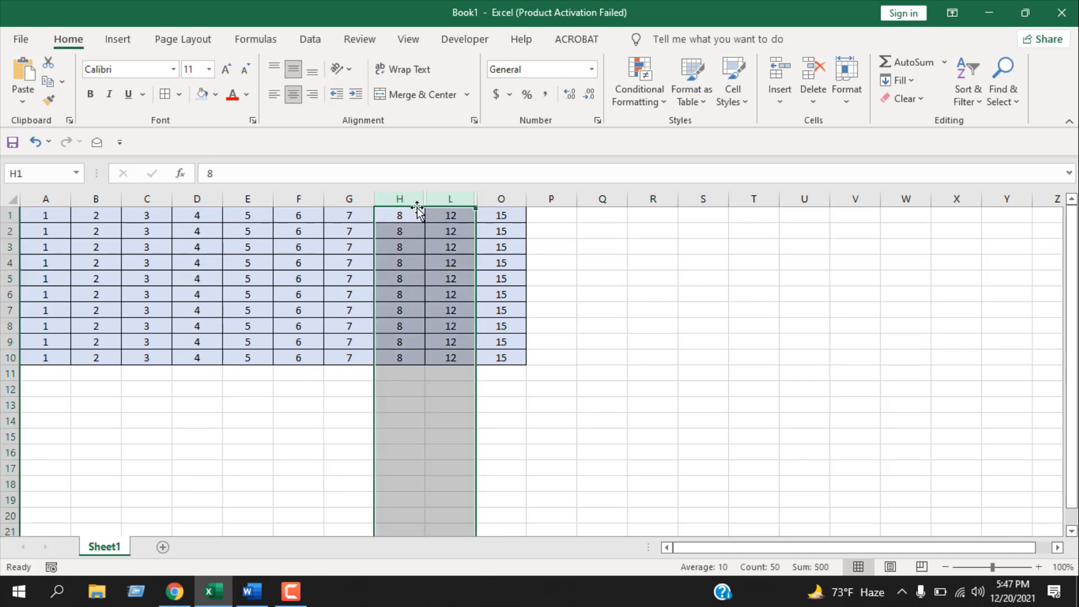
mouse_move(439, 209)
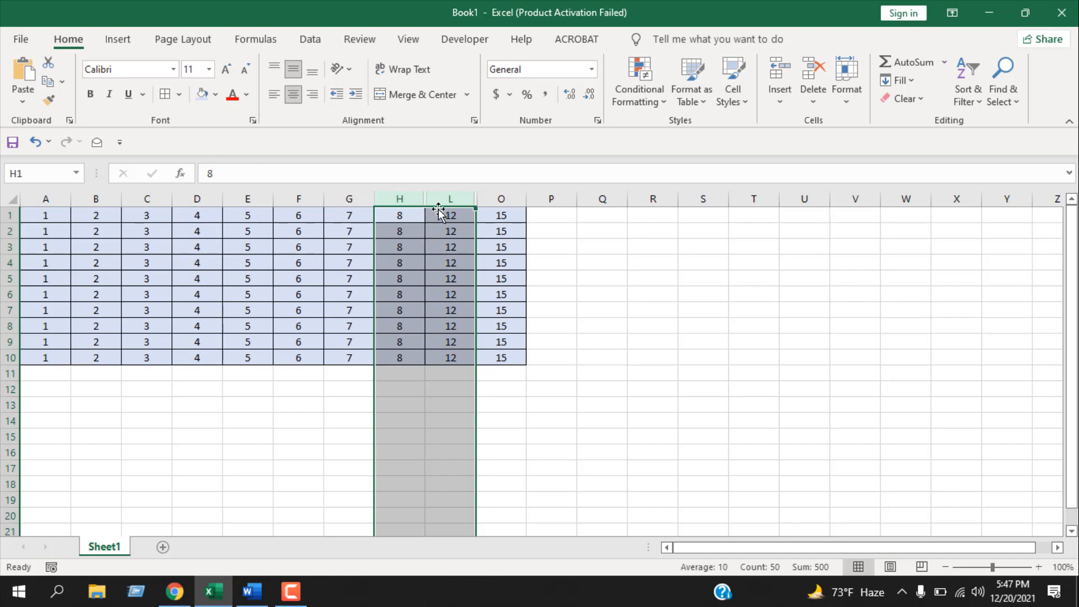
mouse_move(442, 249)
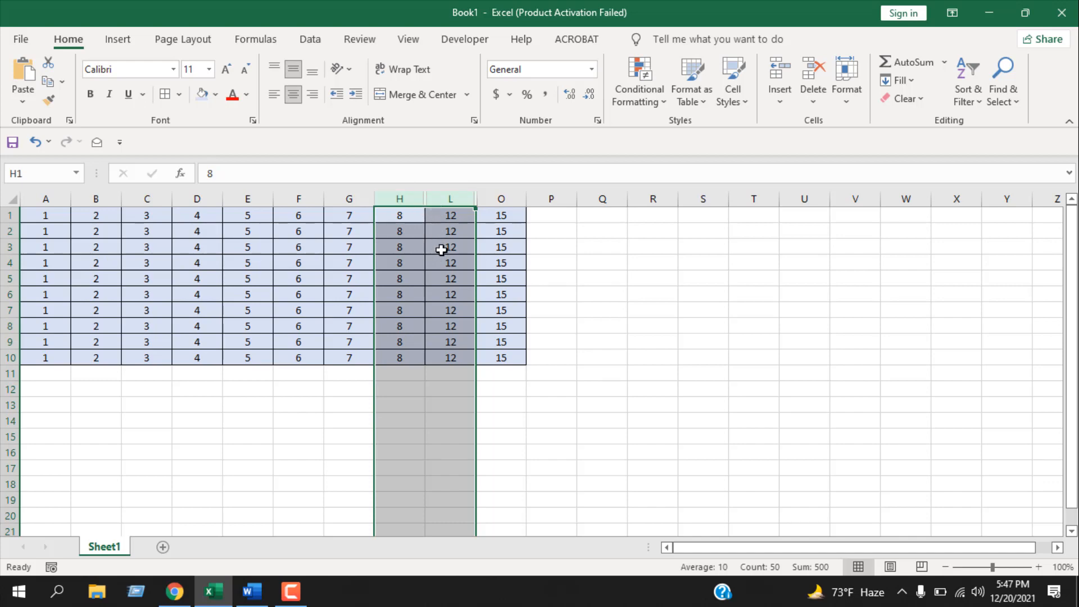
key(alt)
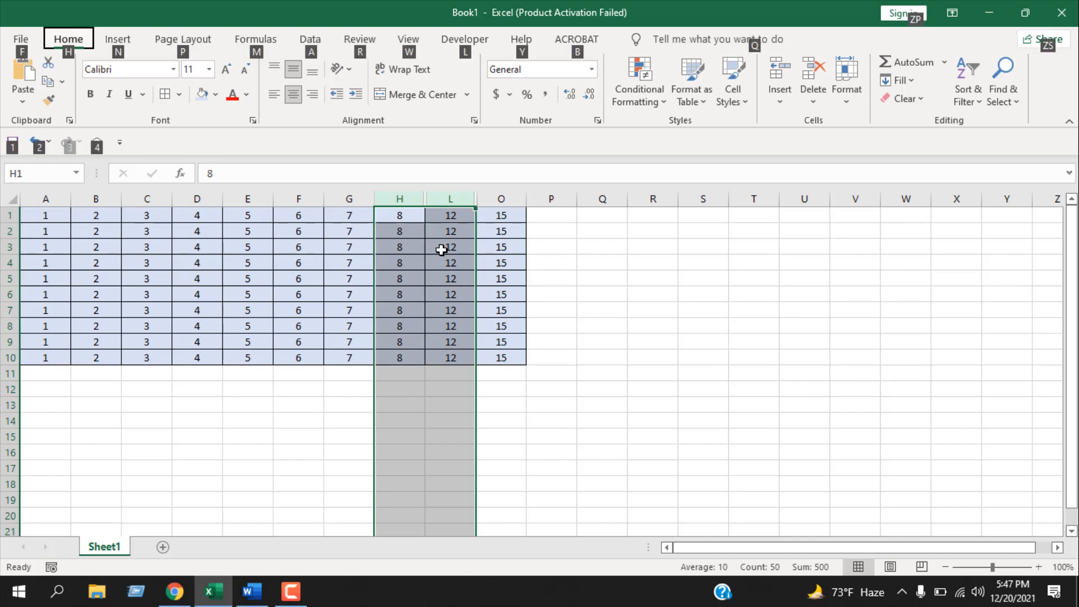
key(alt)
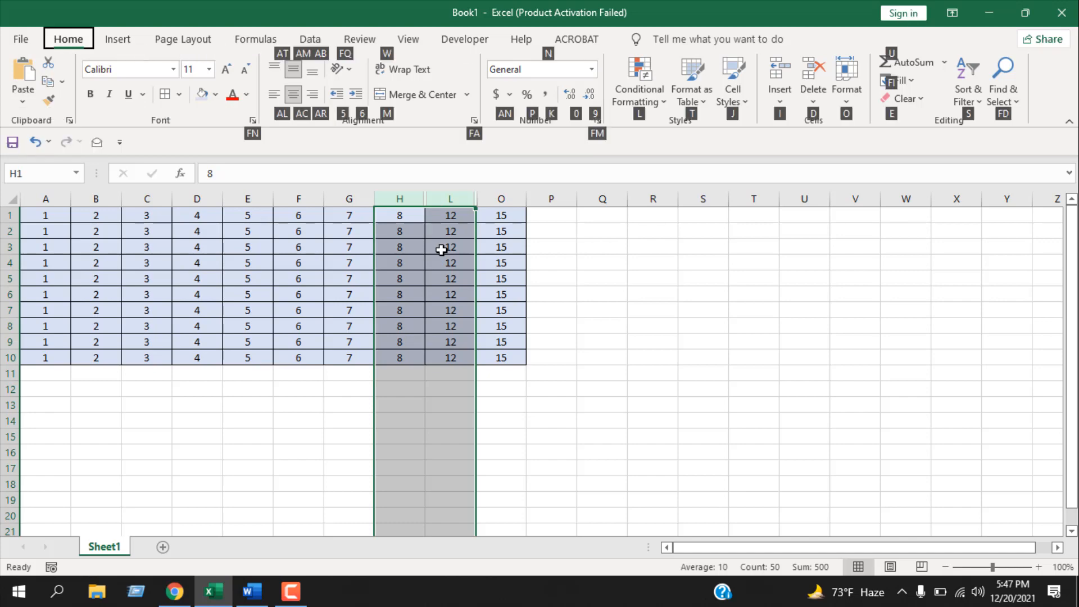
click(847, 79)
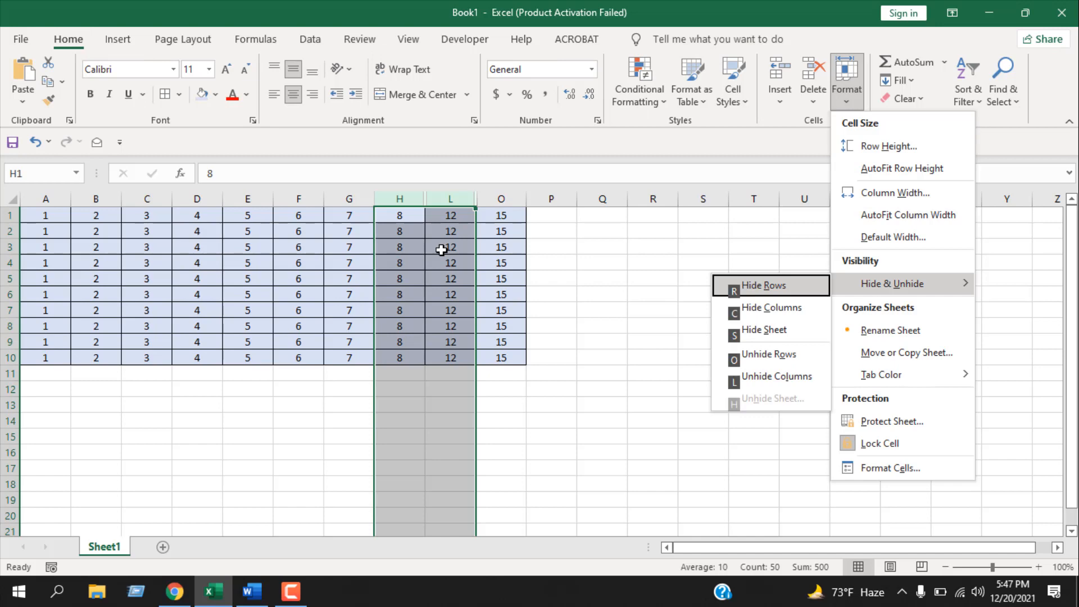
click(775, 376)
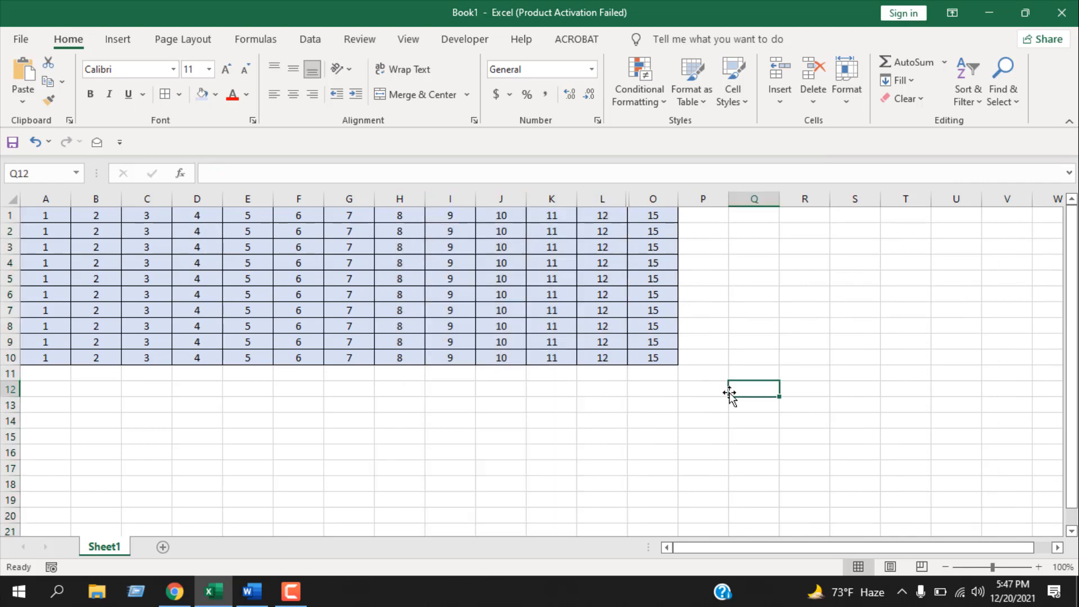
mouse_move(681, 331)
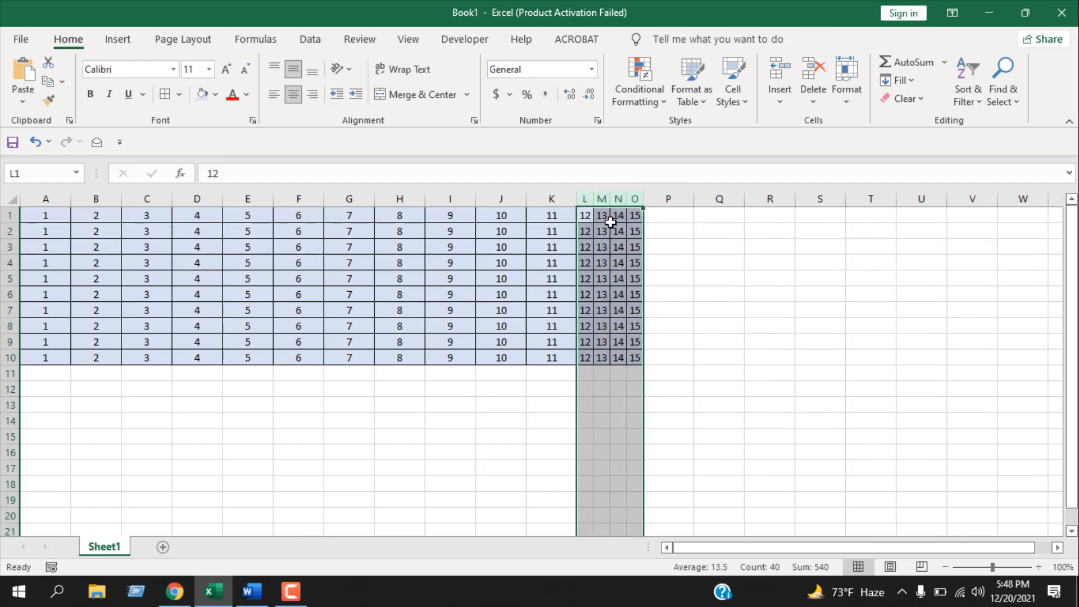
mouse_move(743, 431)
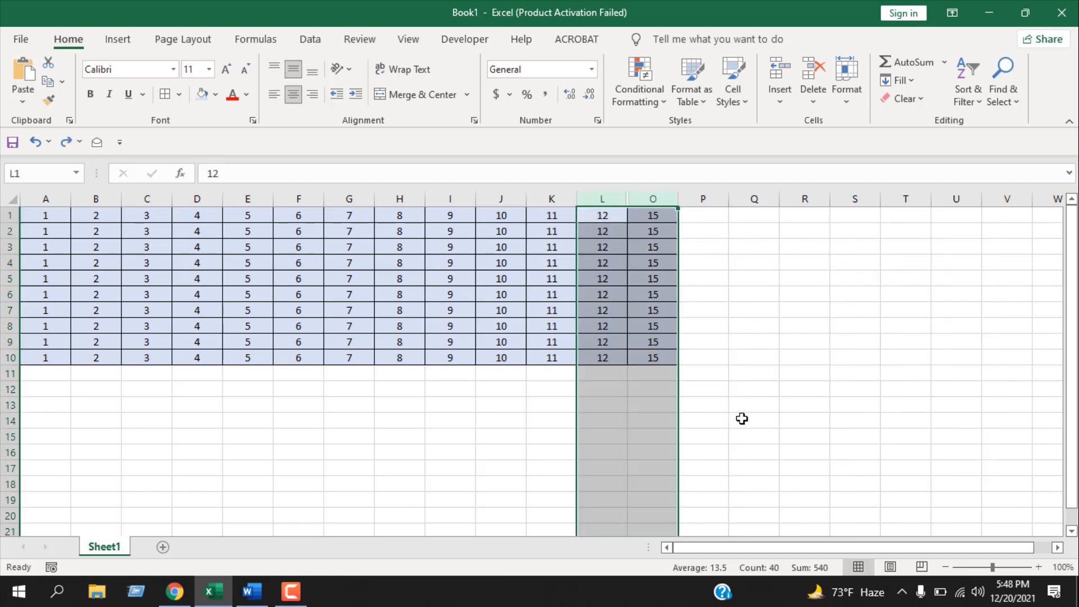
mouse_move(681, 214)
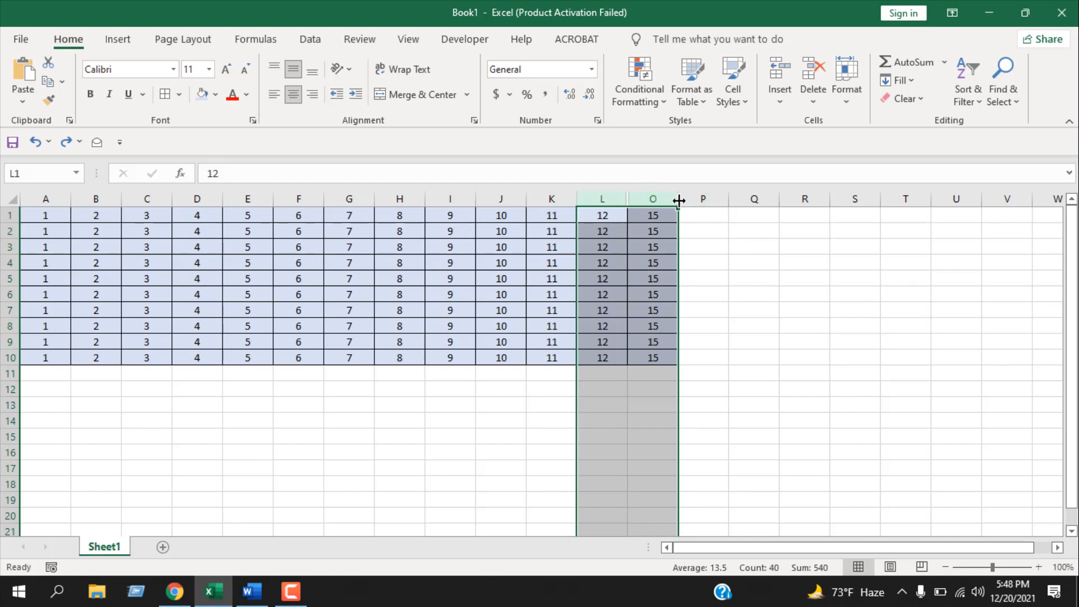
Step: Widen columns L through O by dragging the O header edge so M and N reappear
drag(677, 199, 750, 199)
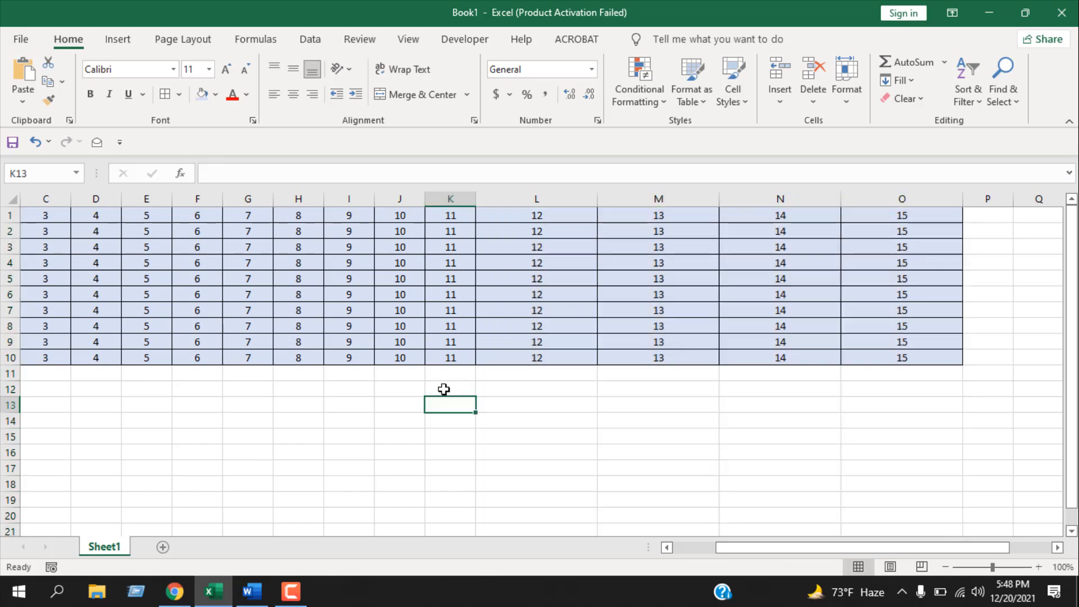
mouse_move(444, 387)
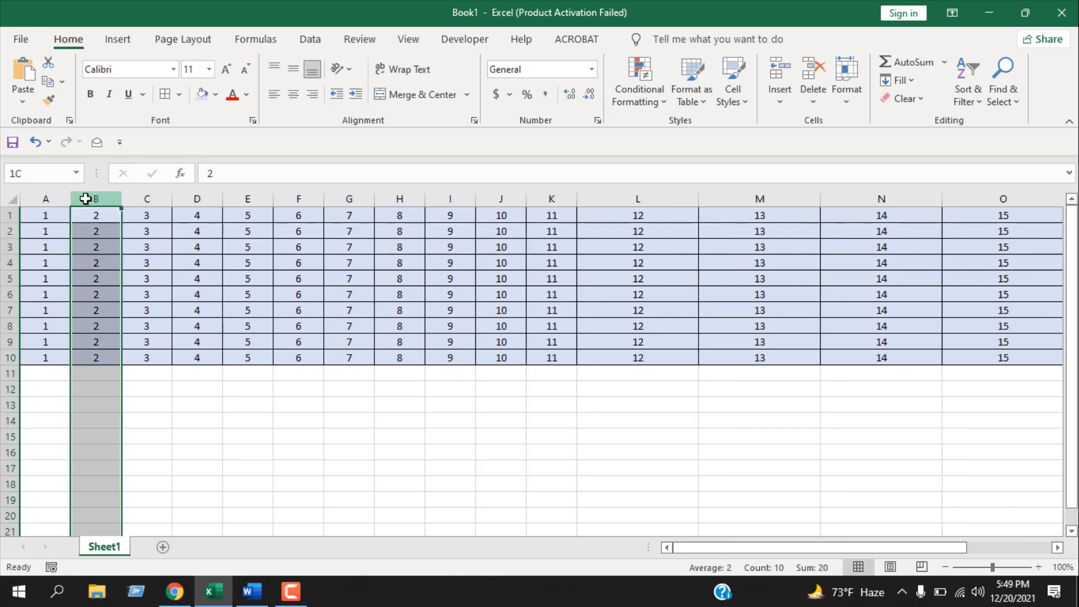
Step: Hide columns H–K, then unhide every column so A through O show values 1–15
right_click(96, 199)
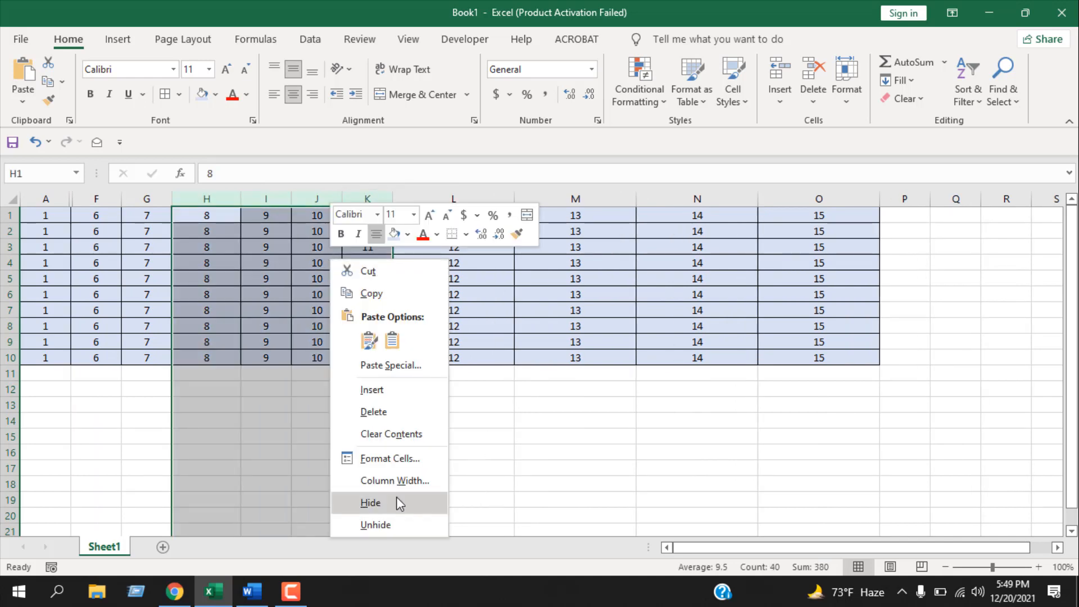
click(371, 503)
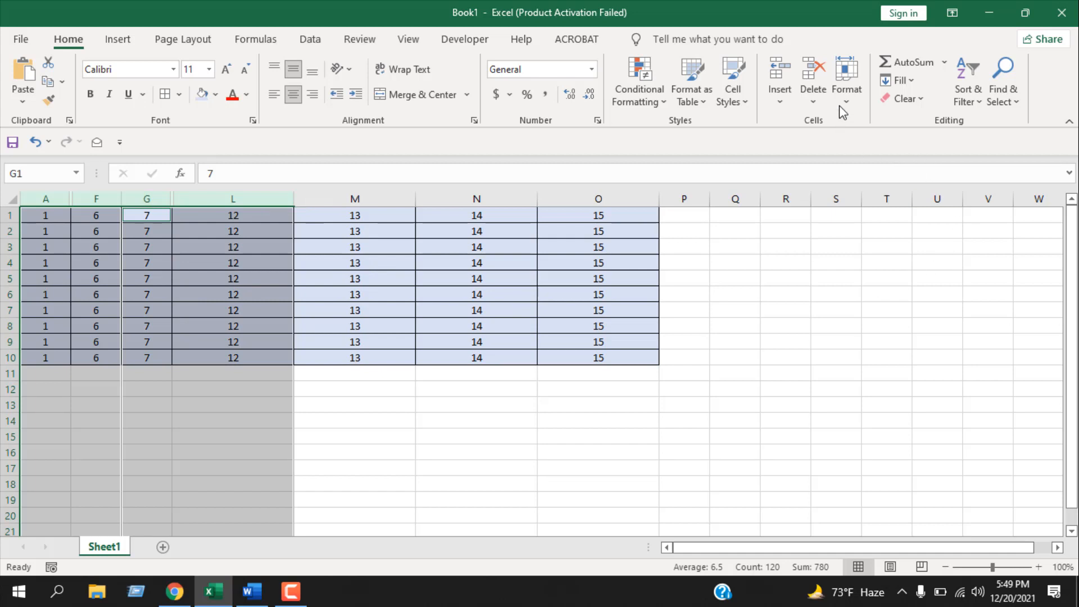
click(847, 81)
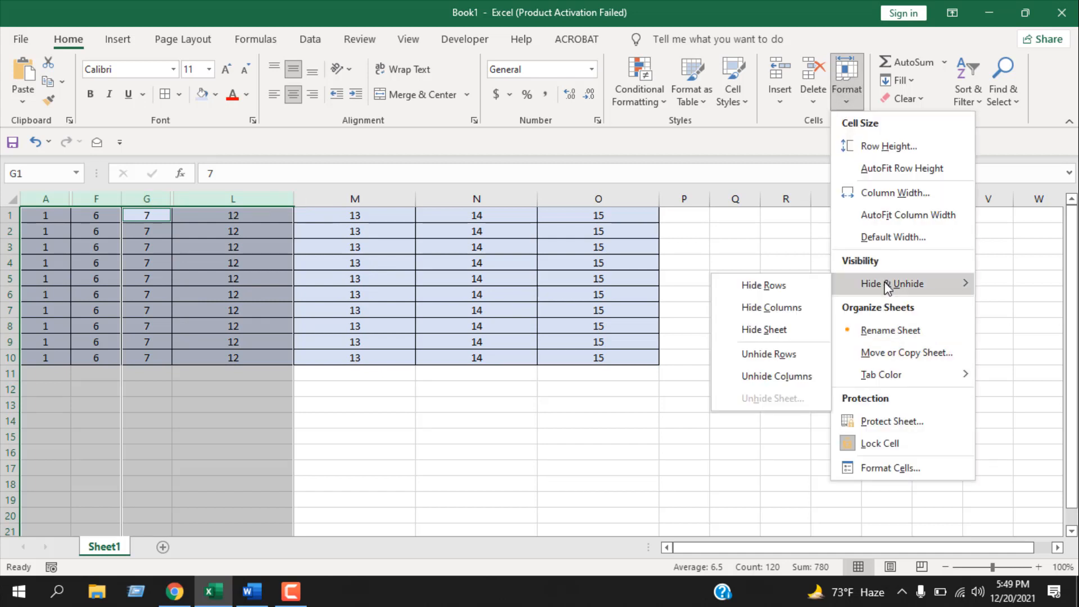
click(776, 376)
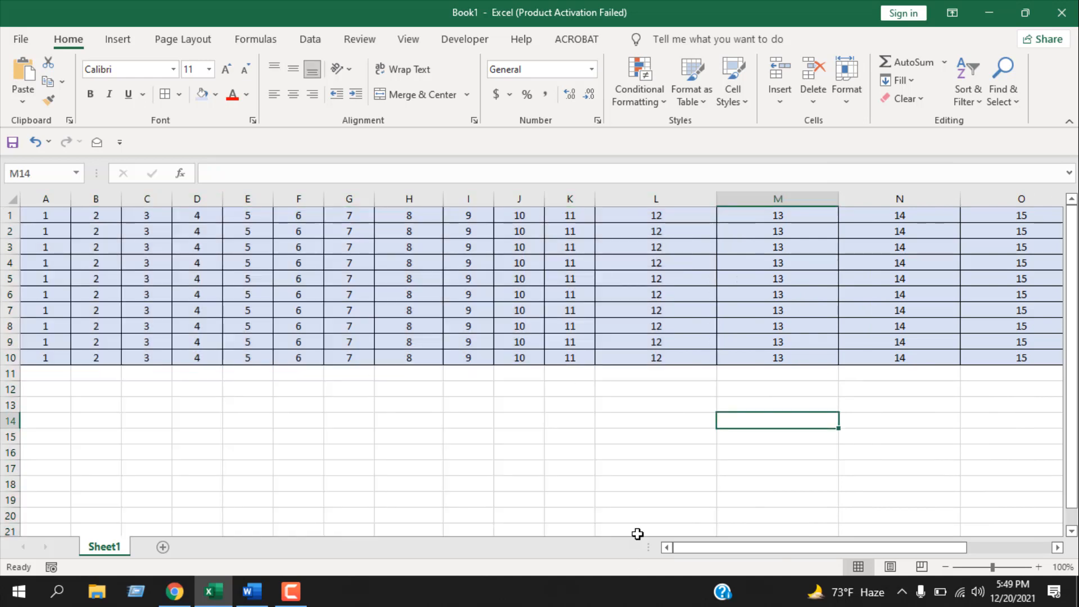
mouse_move(644, 505)
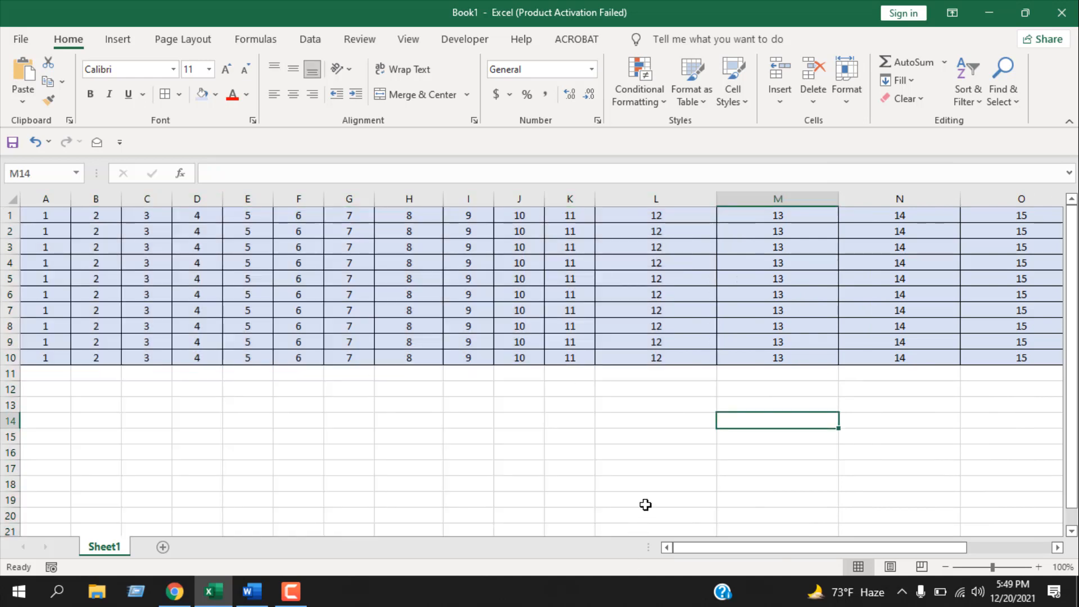